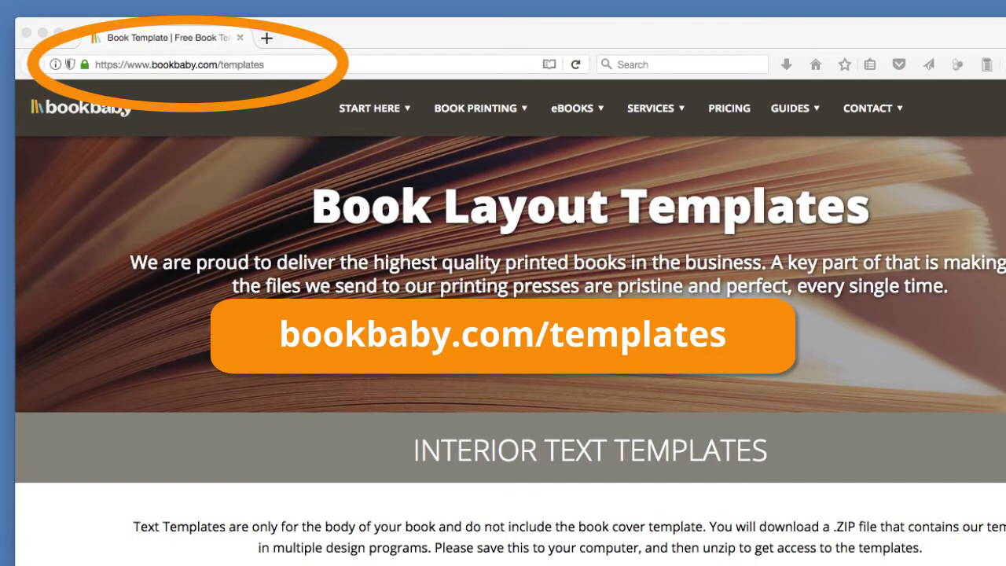
Scroll through the BookBaby book layout templates page in Firefox.
scroll(down, 3)
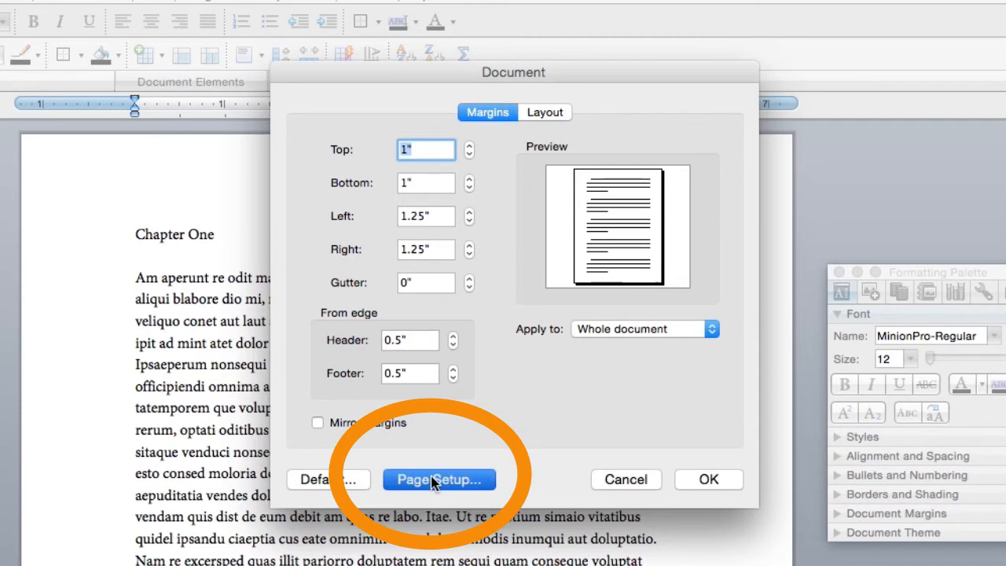
Add a custom 'US Trade' paper size of 6.25 × 9.25 inches in Manage Custom Sizes.
click(438, 480)
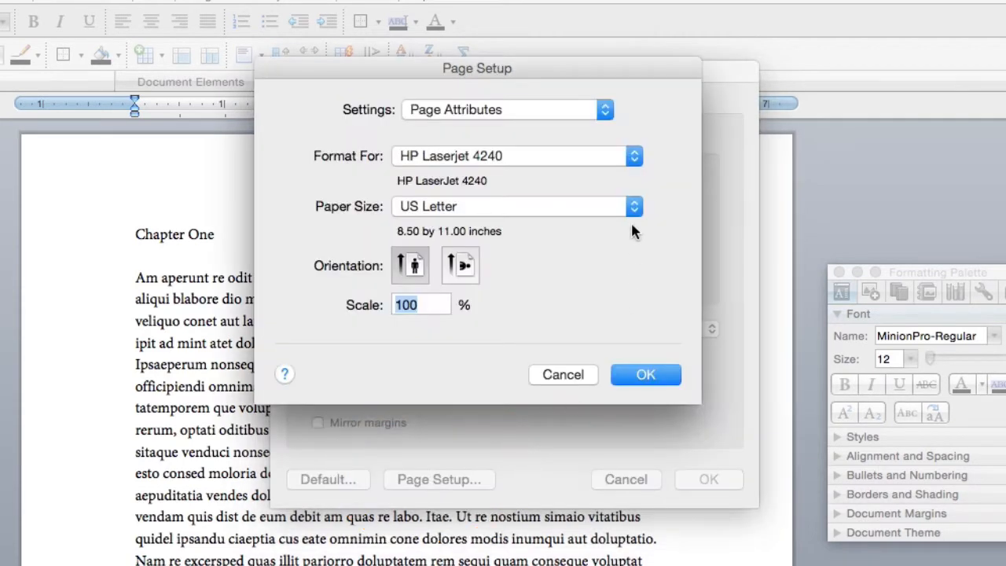
click(633, 206)
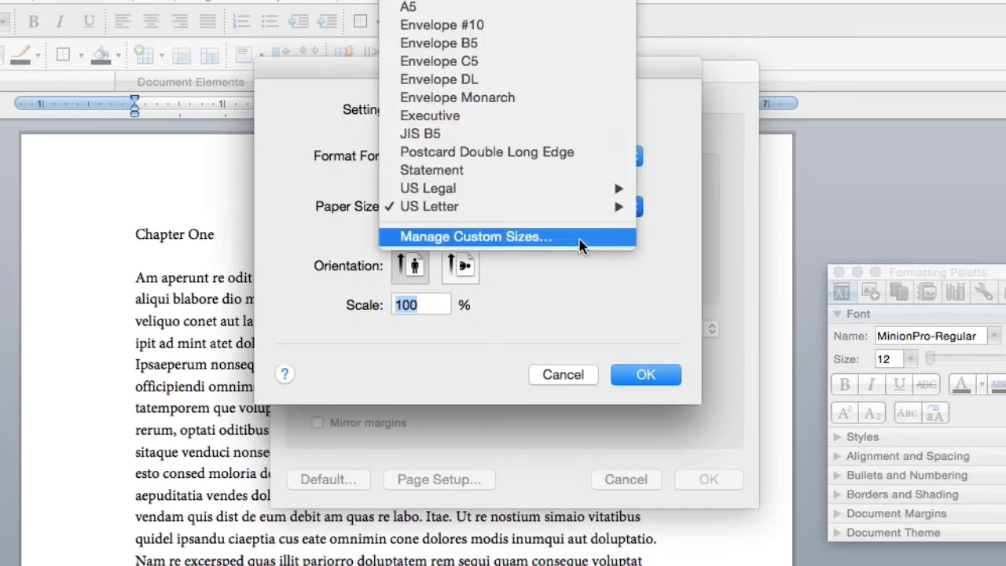
click(474, 236)
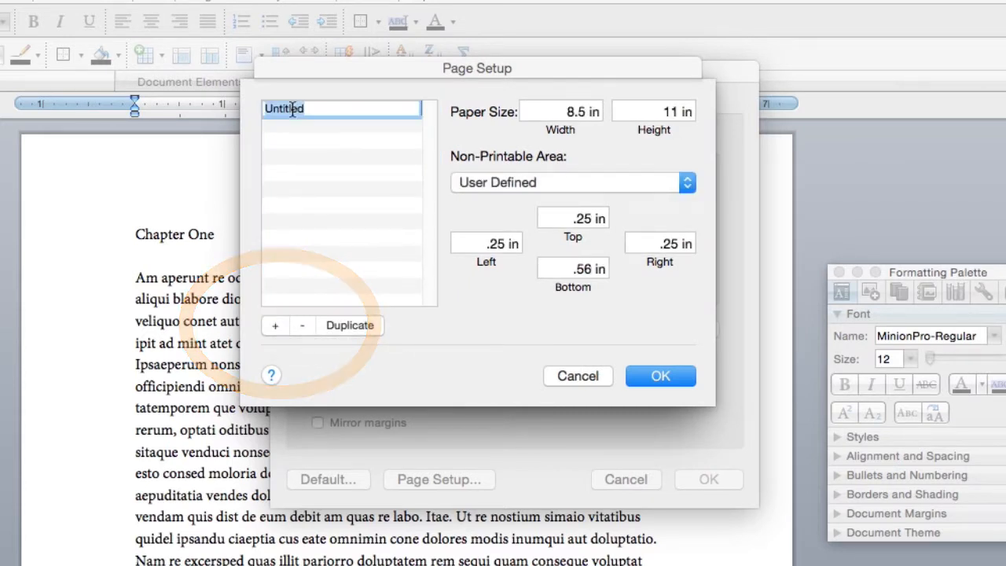
text(US Trade)
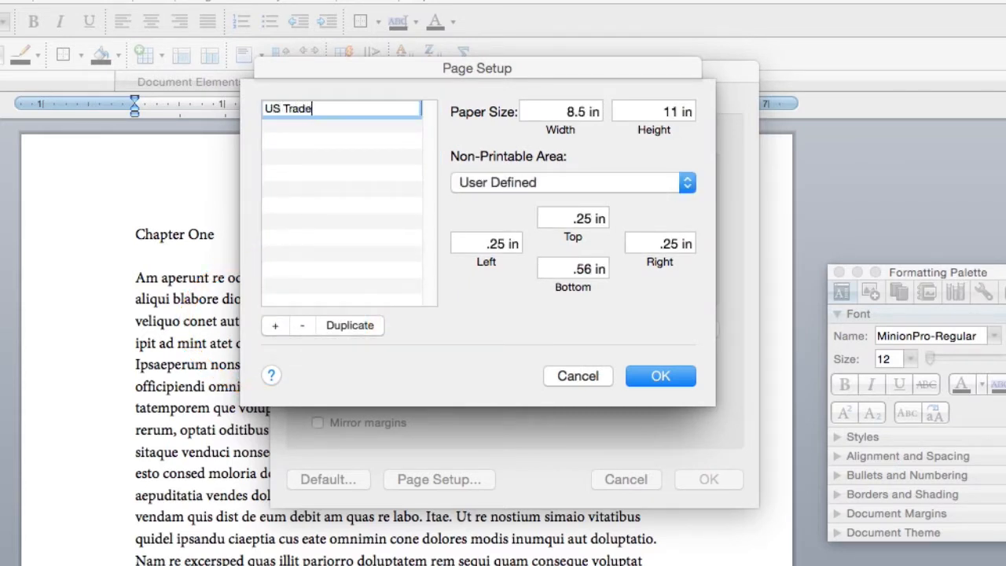
click(561, 111)
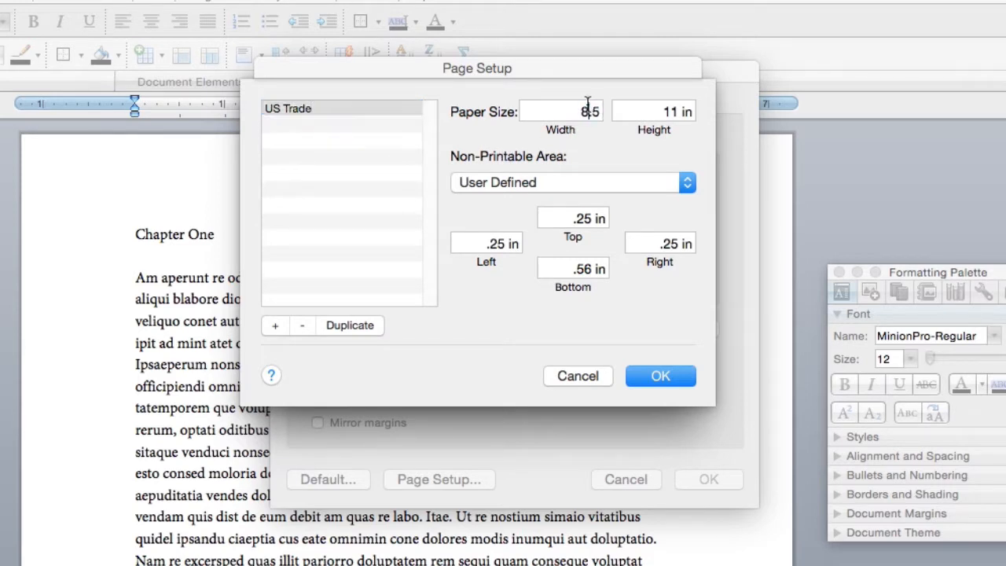
text(6.25 in)
click(653, 112)
text(9.)
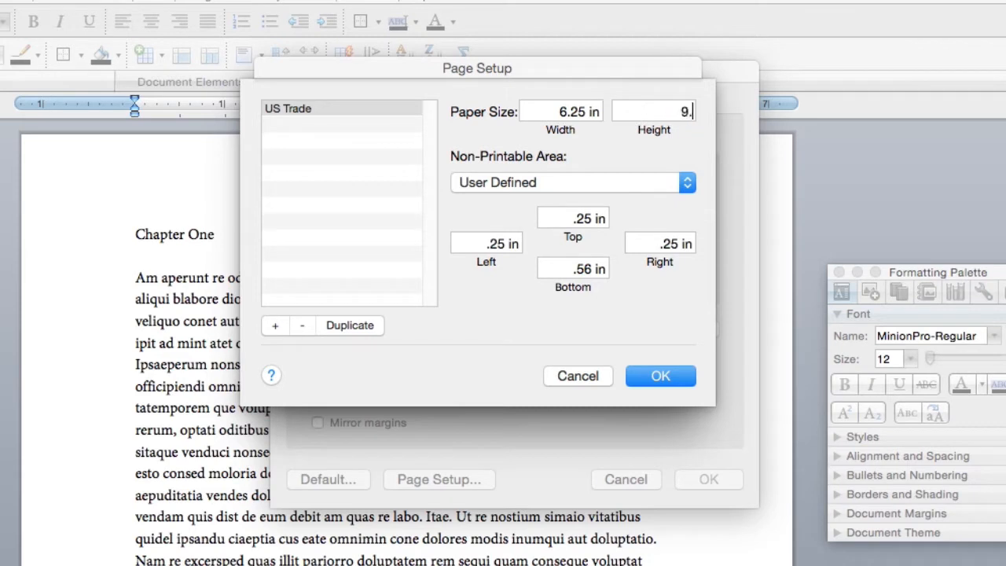
text(25 in)
click(572, 269)
text(.44)
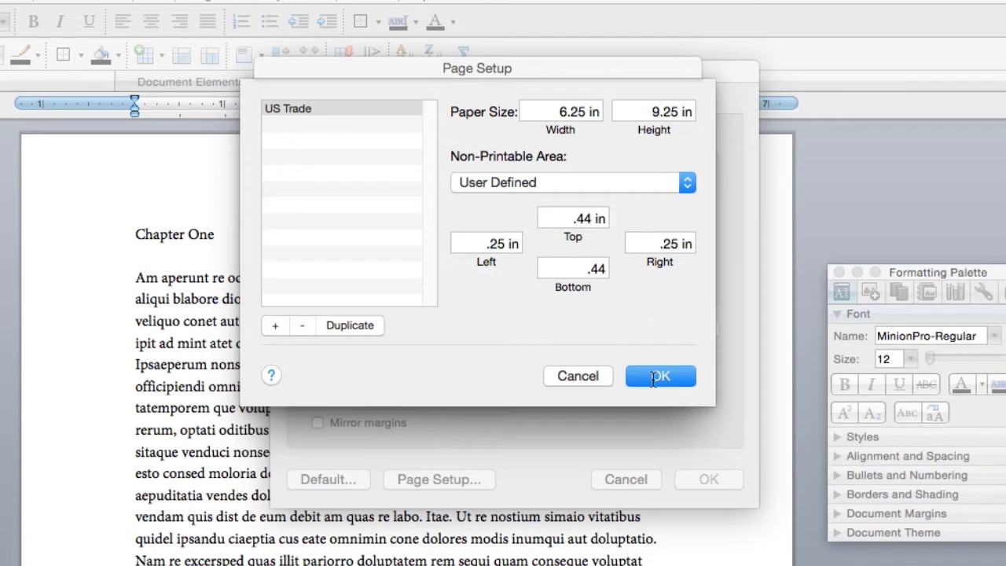
Confirm US Trade paper, then set 0.44-inch margins, a 0.2-inch gutter and mirror margins.
click(658, 375)
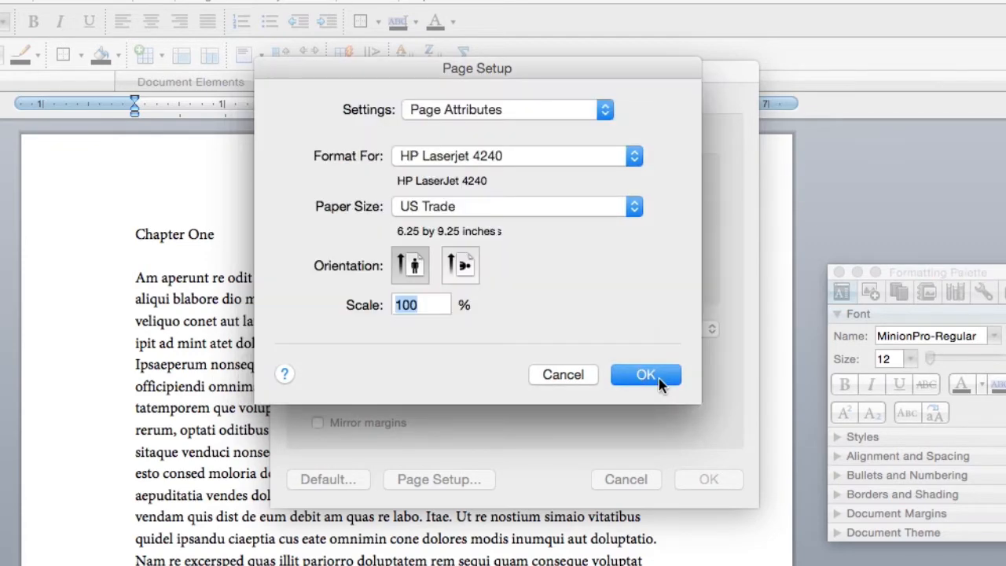
click(645, 374)
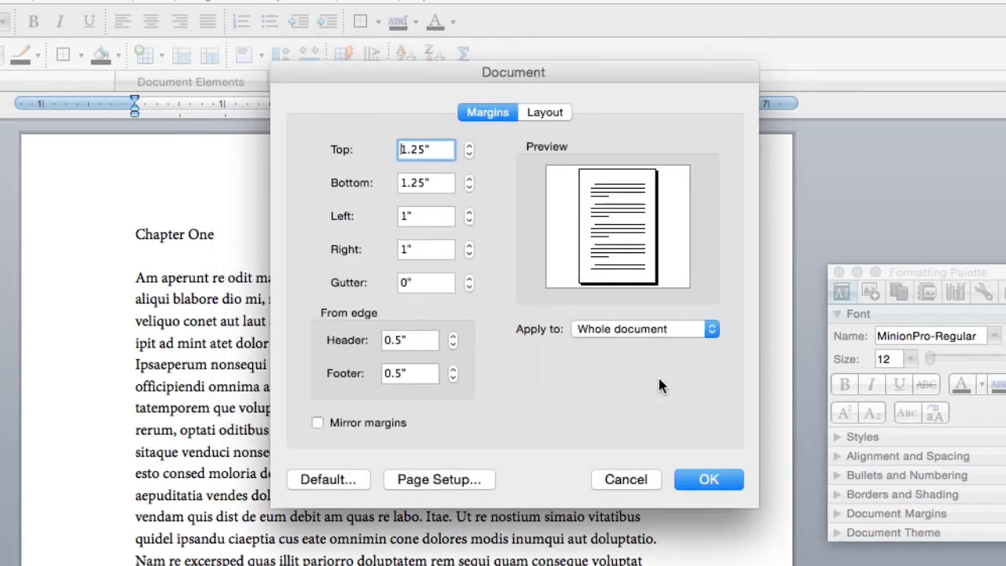
click(426, 149)
text(0.44)
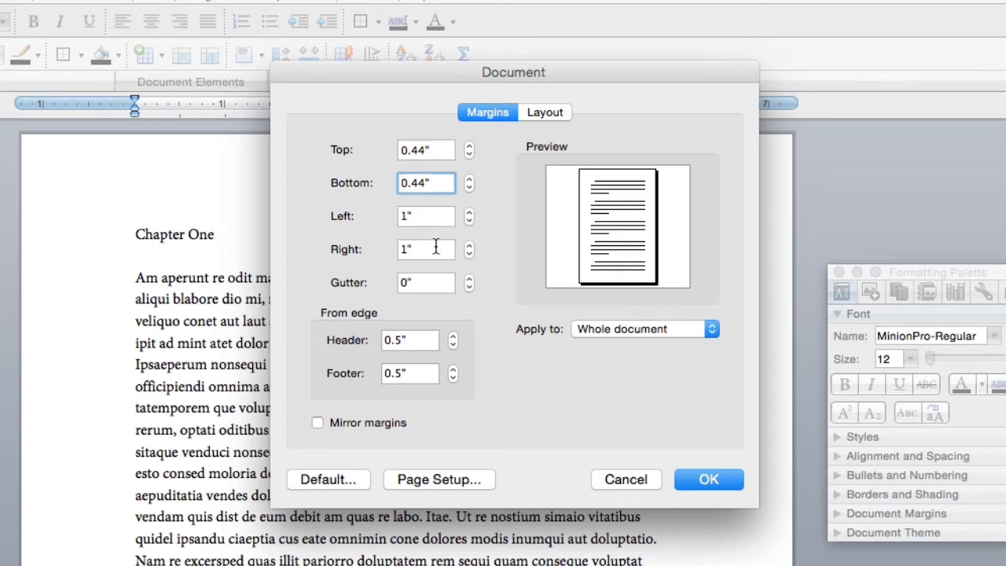
click(425, 282)
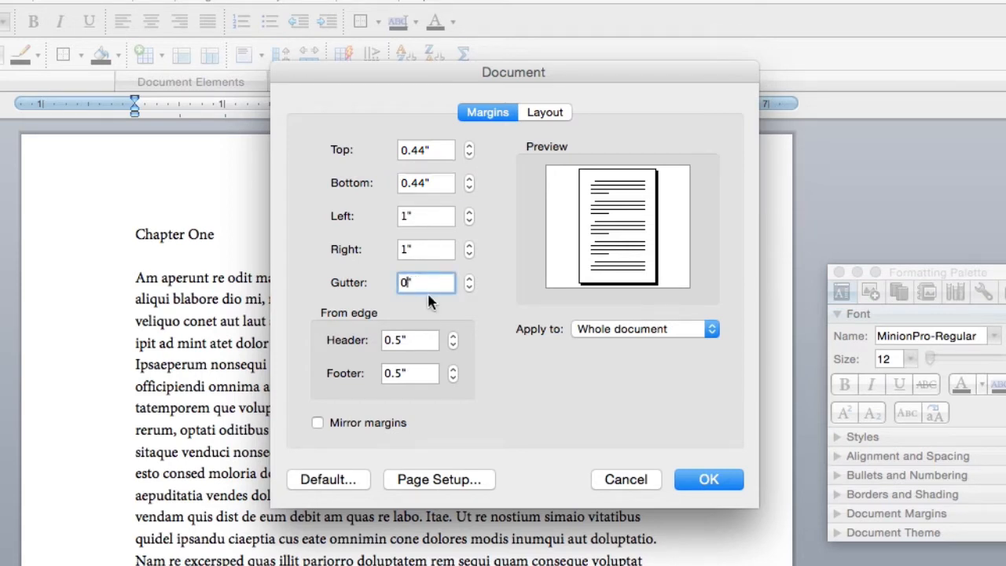
text(0.2)
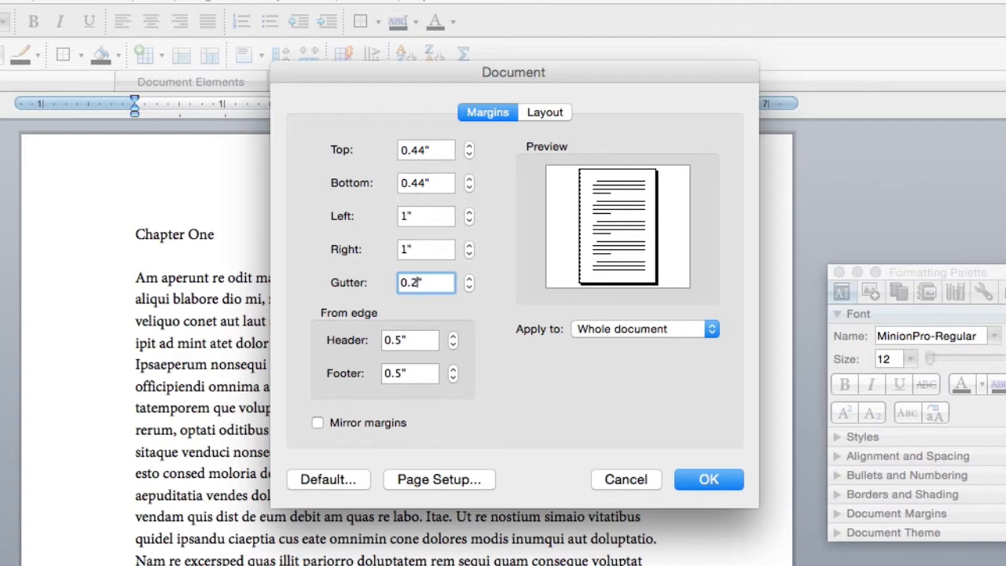
mouse_move(436, 317)
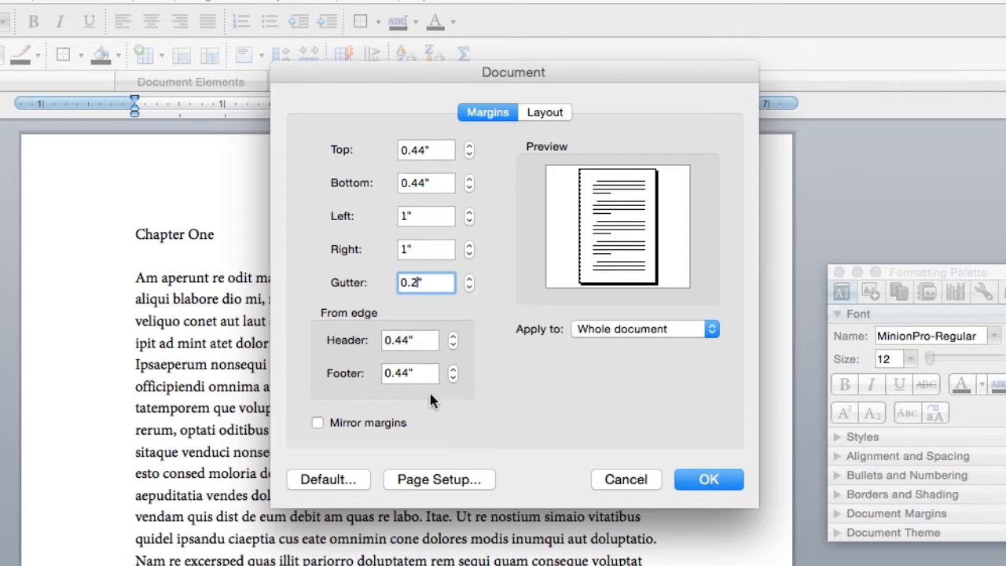
click(317, 422)
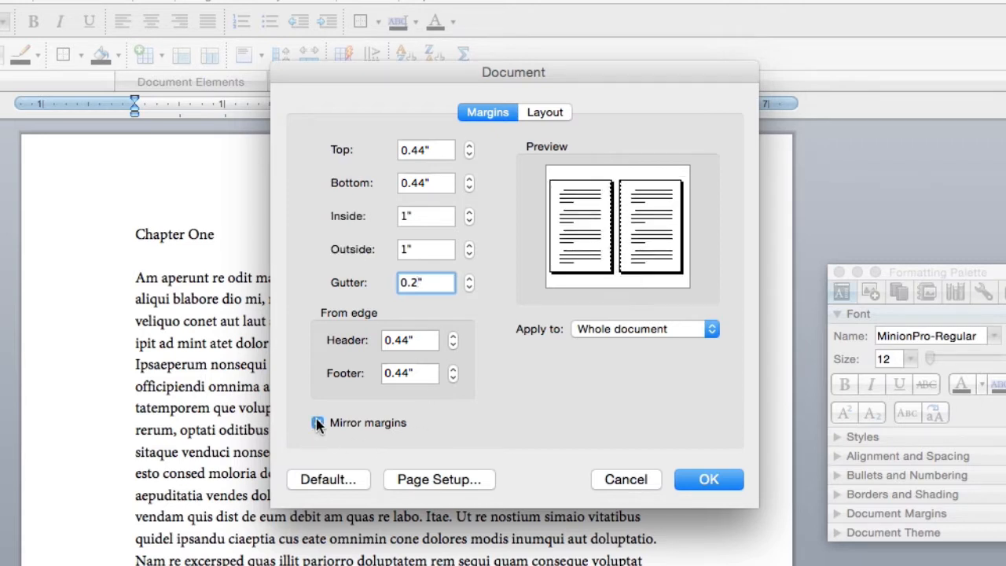
click(317, 422)
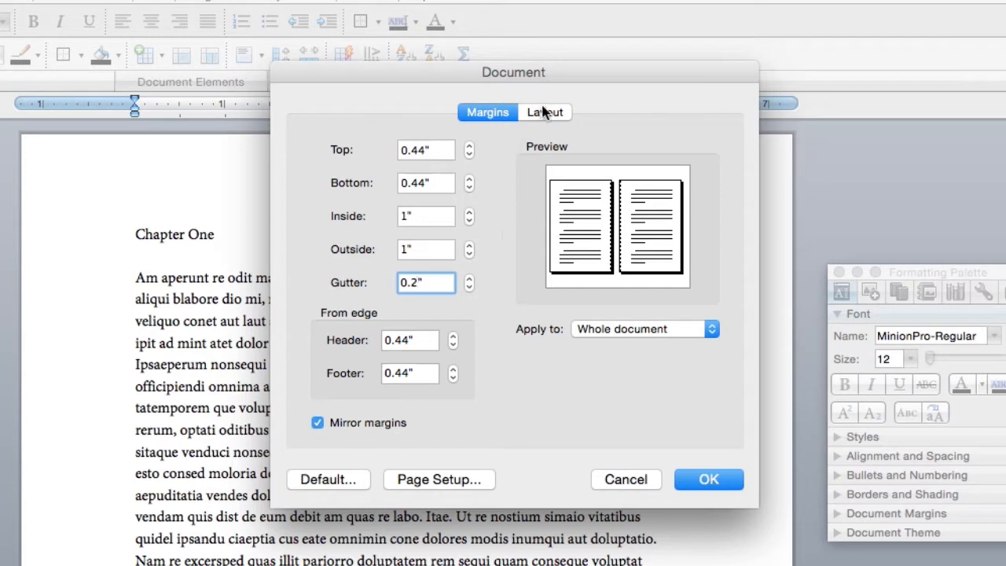
Set Section start to Odd page and enable Different odd and even and Different first page.
click(544, 111)
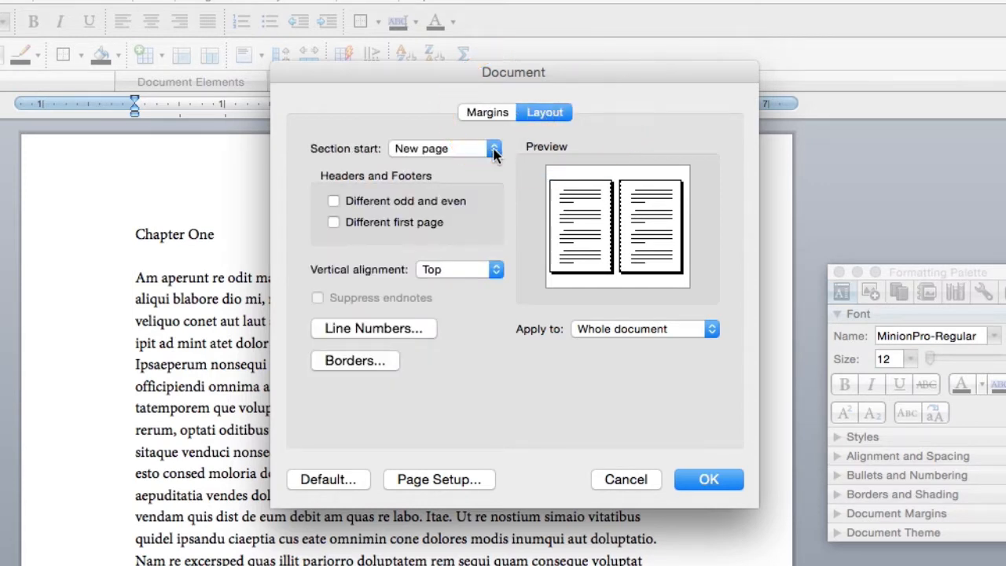
click(493, 148)
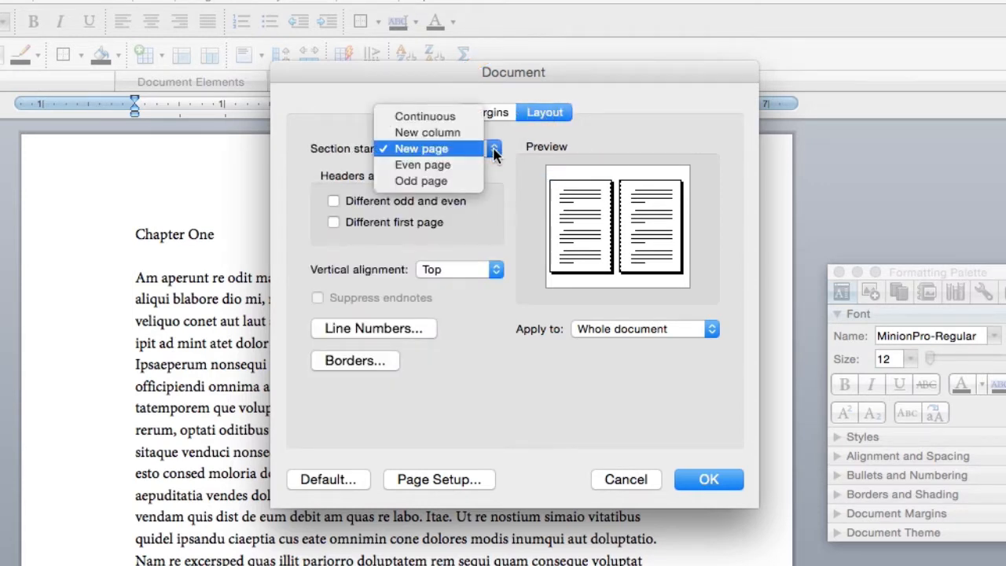
click(420, 181)
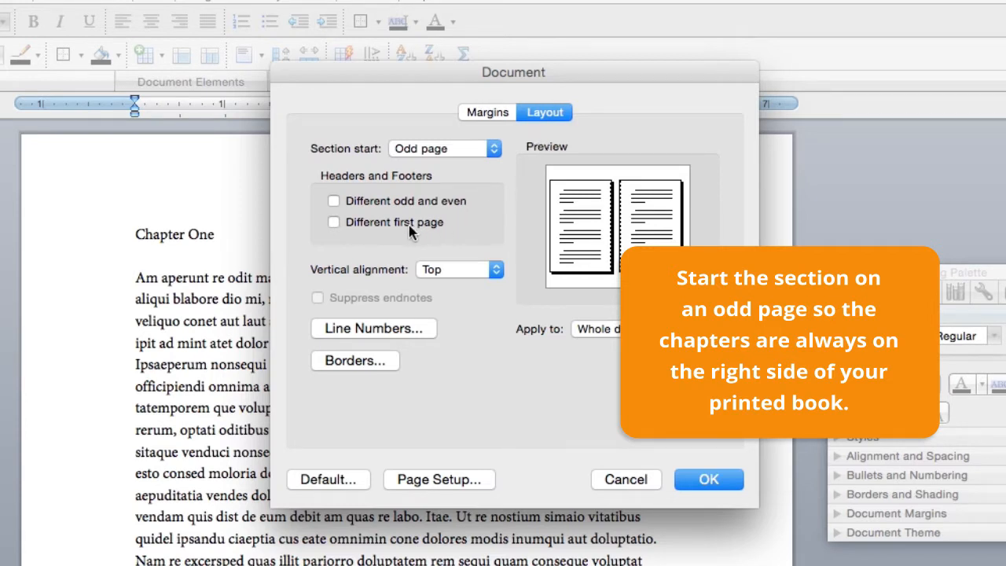
click(333, 201)
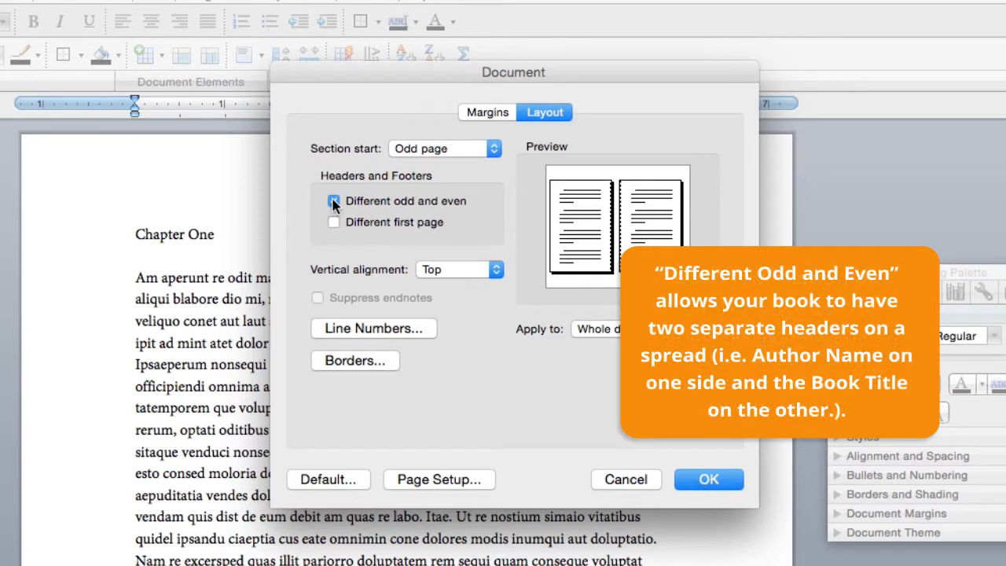
click(333, 200)
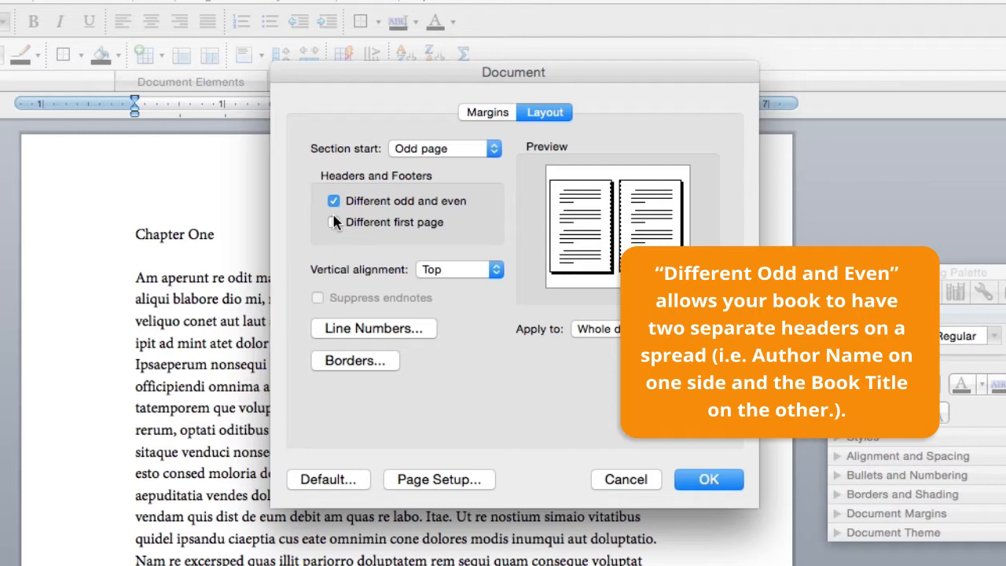
click(333, 221)
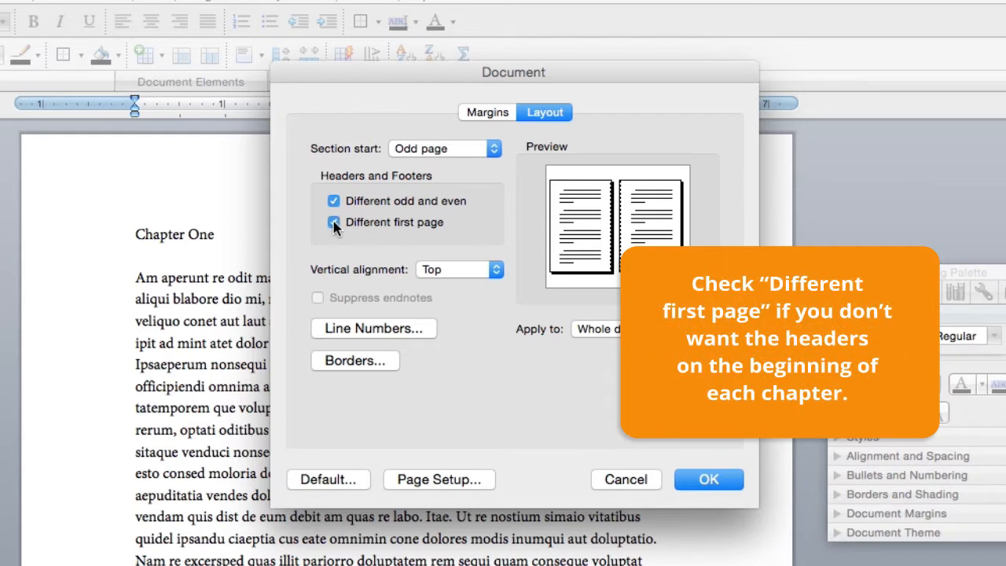
click(333, 221)
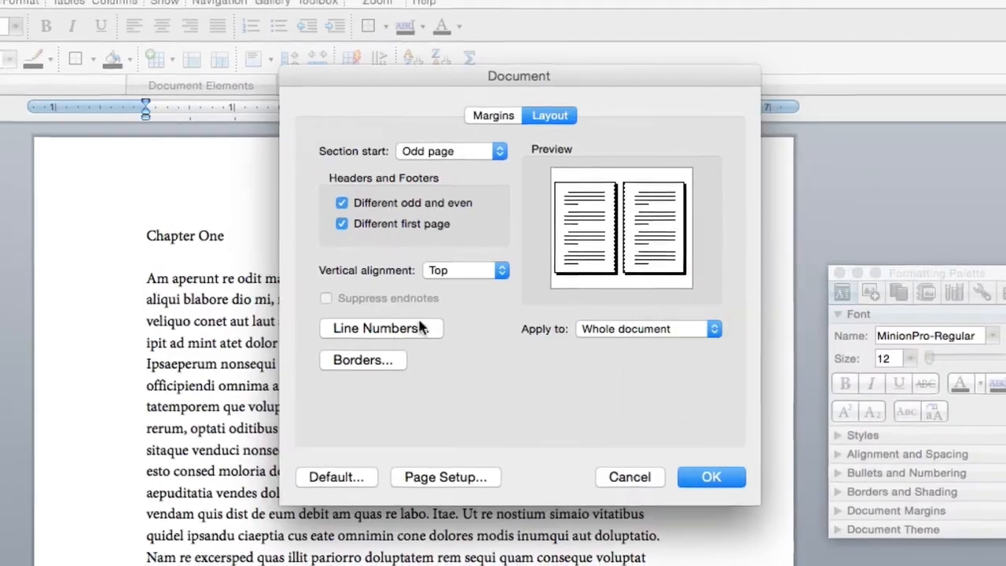
Apply the page settings, show non-printing characters, and insert a page break before Chapter One.
click(710, 476)
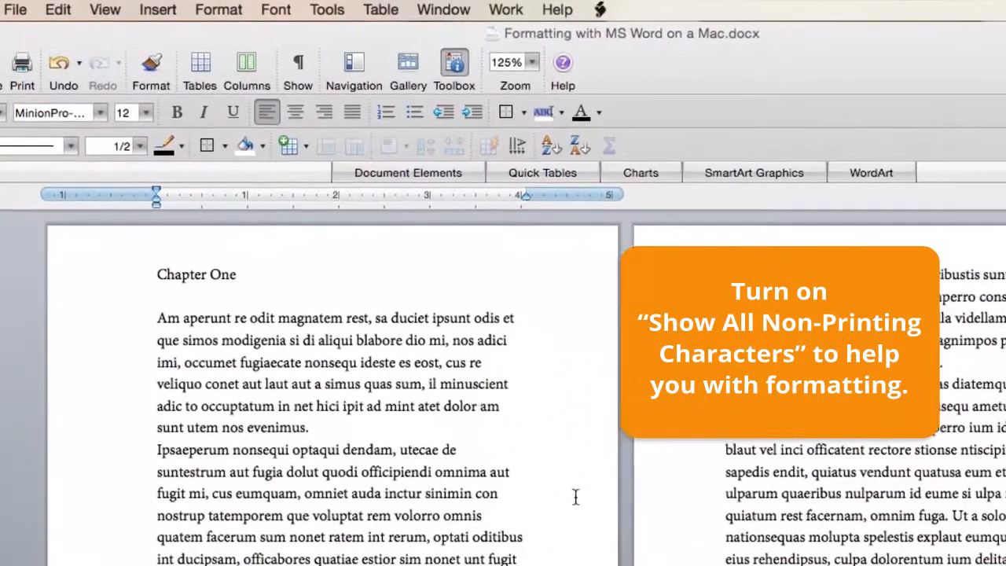
click(297, 69)
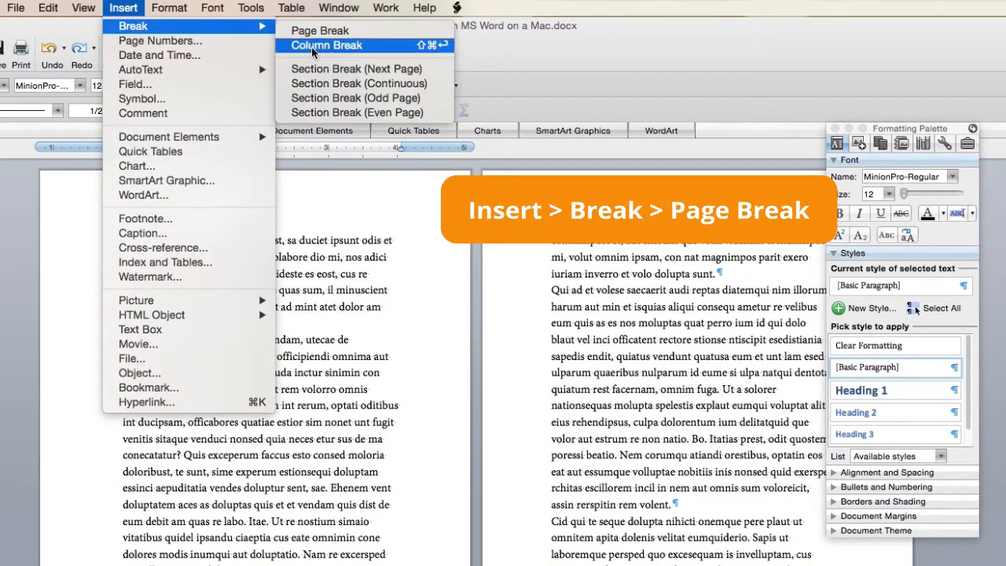
mouse_move(320, 30)
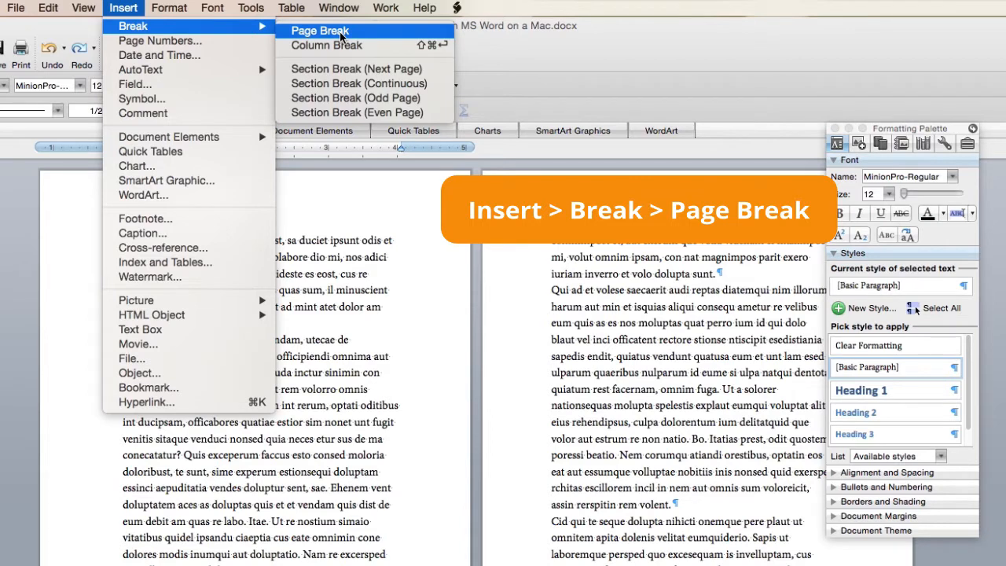
click(319, 31)
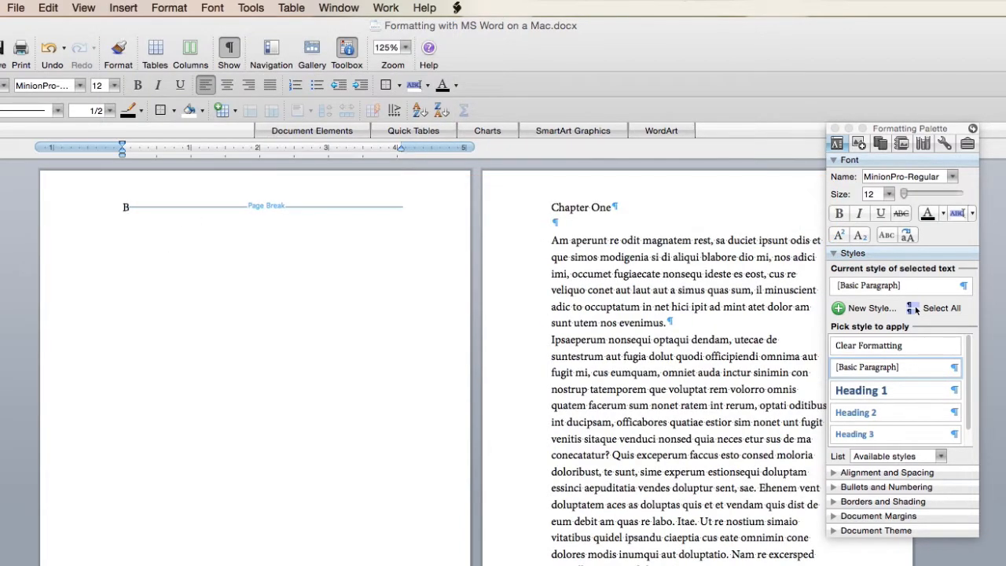
Center and enlarge 'Book Title' on page one, then move down to the copyright page.
text(ook Title)
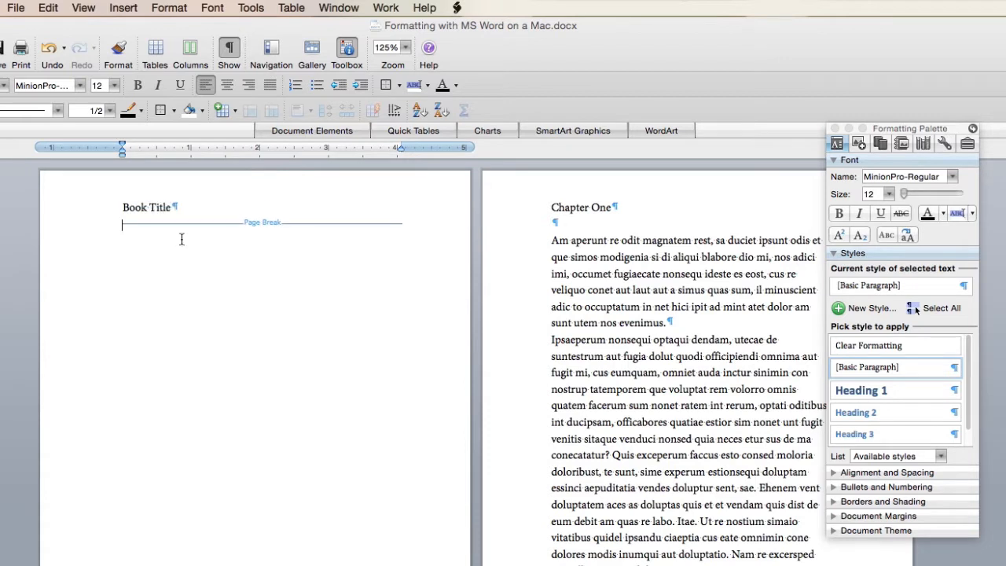
double_click(146, 208)
text(Copyright Information)
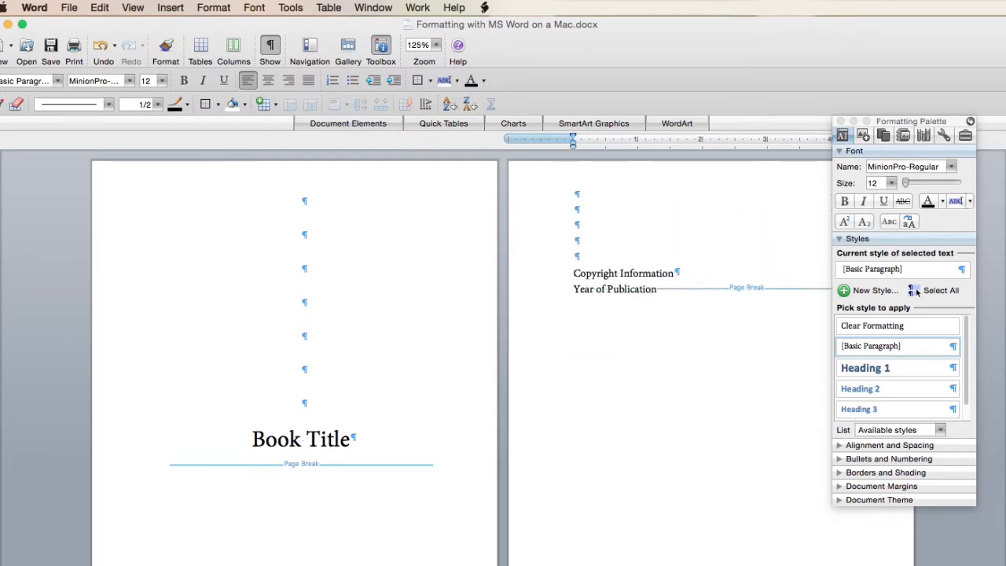
scroll(down, 3)
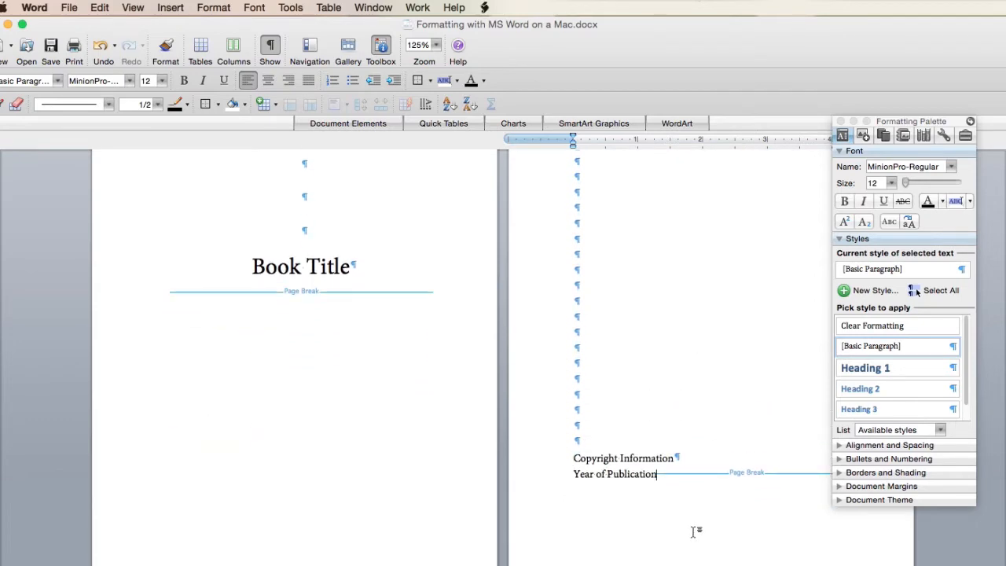
scroll(down, 3)
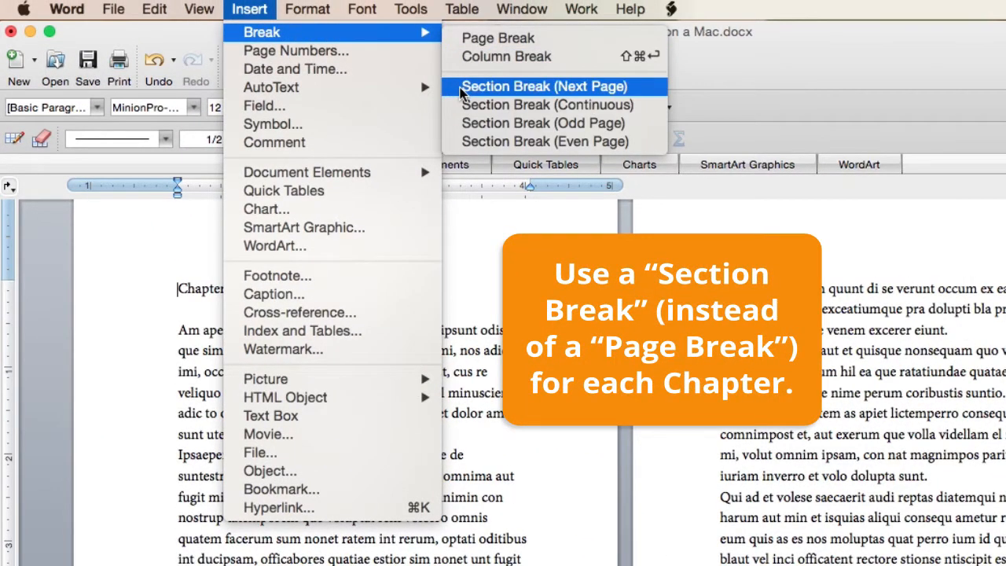
mouse_move(542, 123)
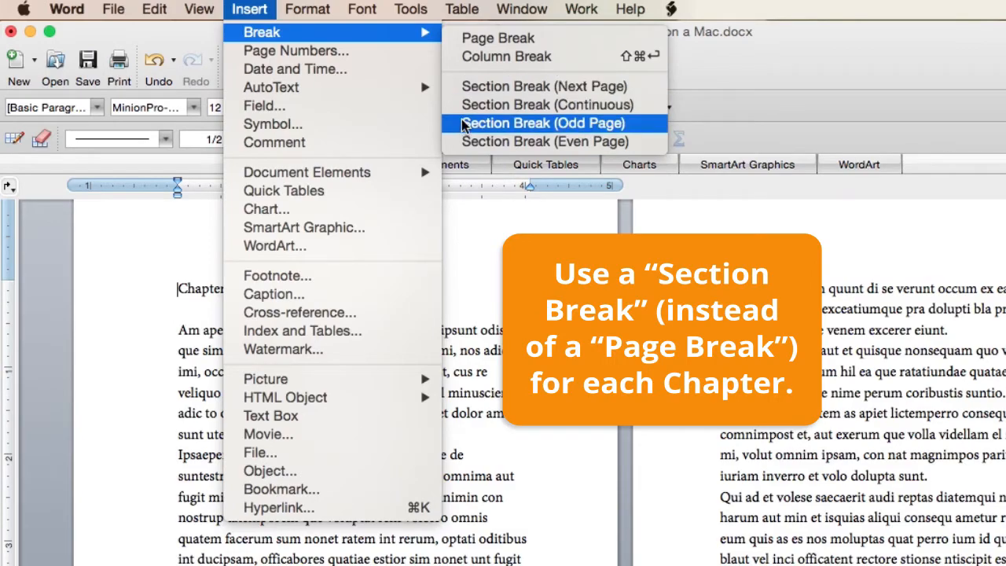
Insert an odd-page section break before Chapter One and apply Heading 1 to its title.
click(542, 123)
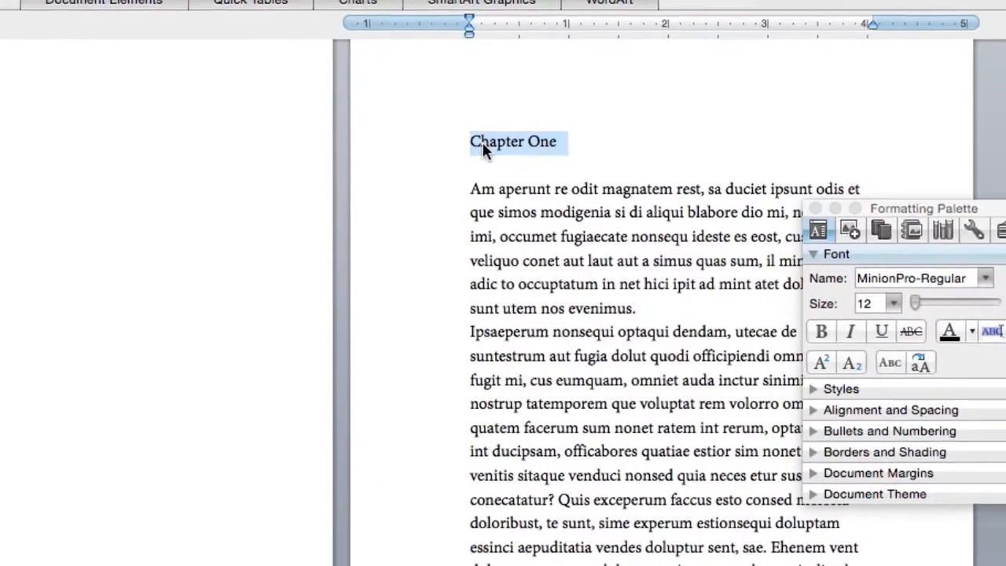
click(841, 388)
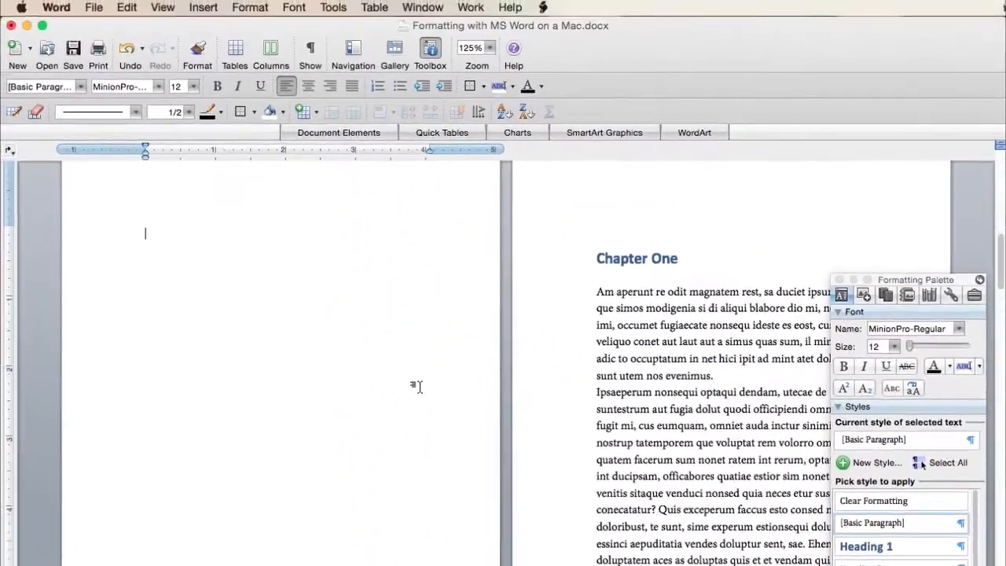
Insert an odd-page section break before Chapter Two and apply Heading 1 to its title.
scroll(down, 3)
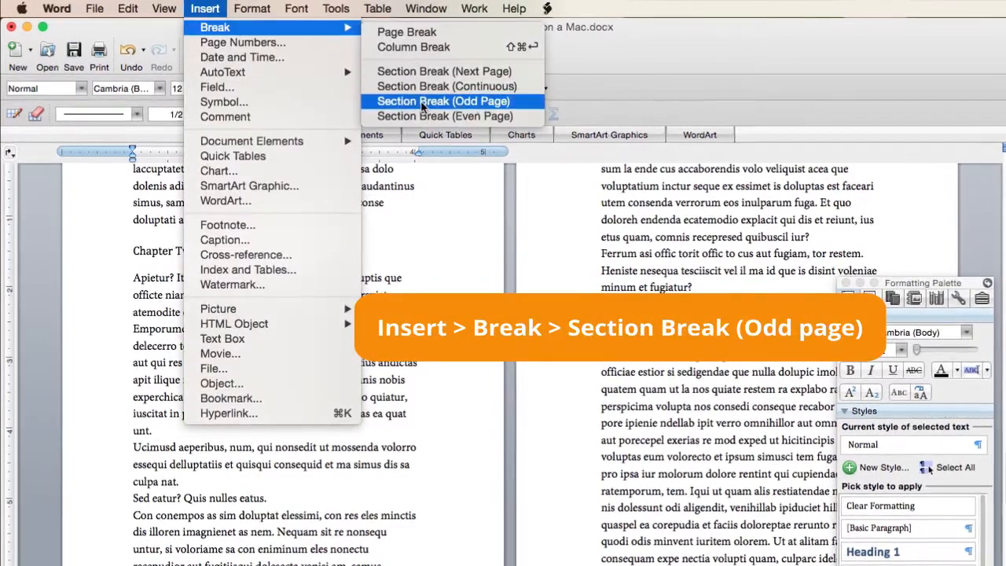
click(442, 100)
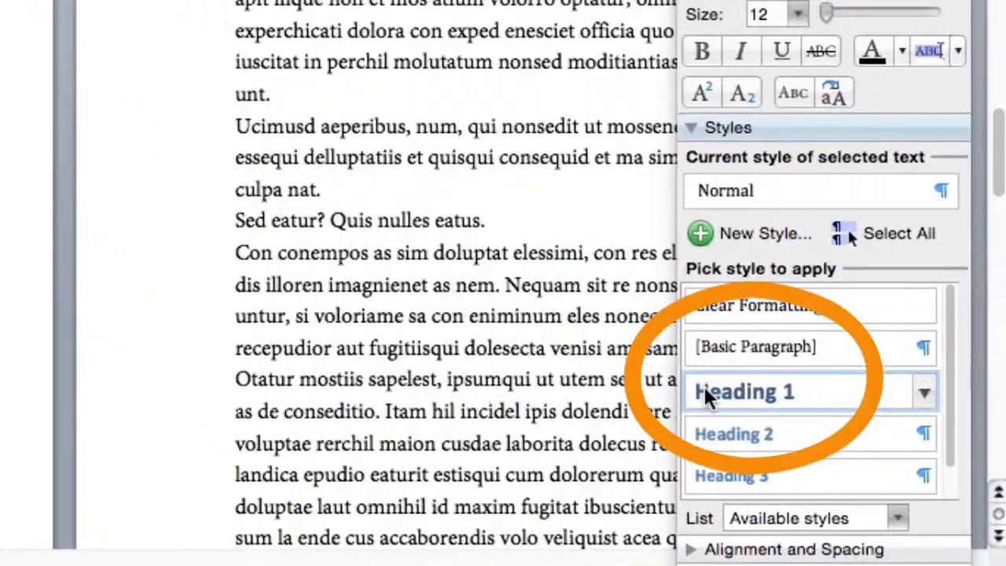
click(744, 391)
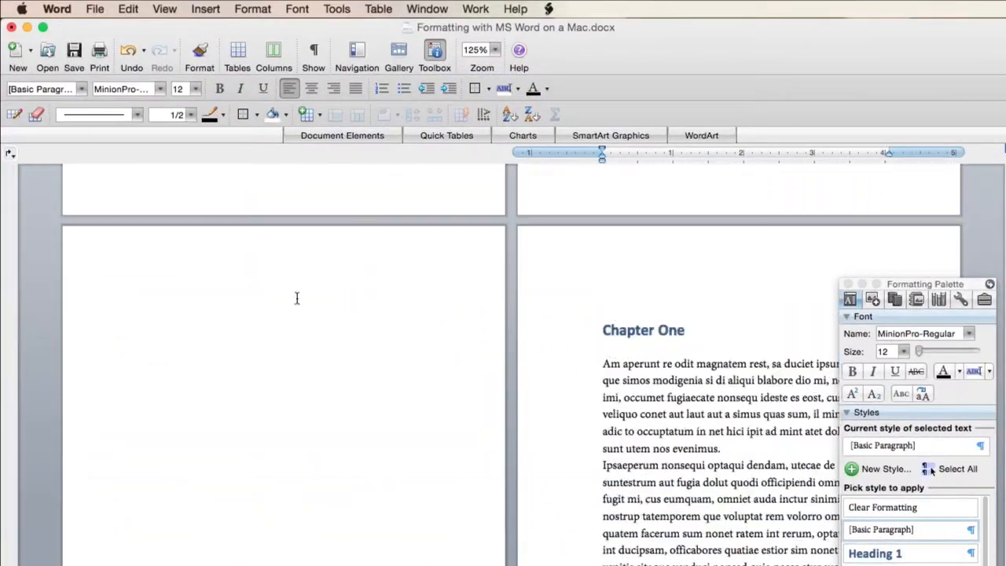
Insert the first Classic table of contents from heading styles on the blank page.
click(205, 9)
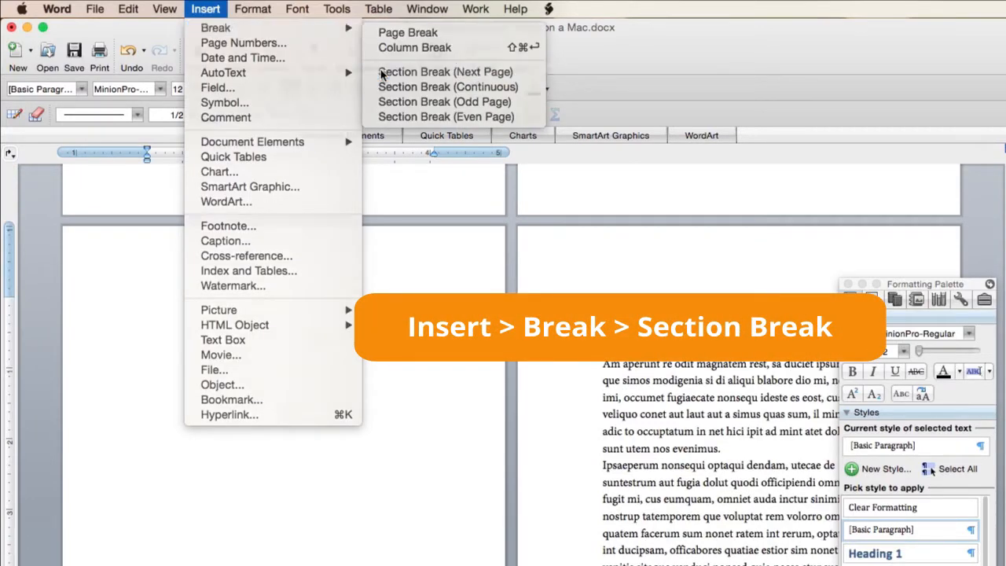
mouse_move(242, 57)
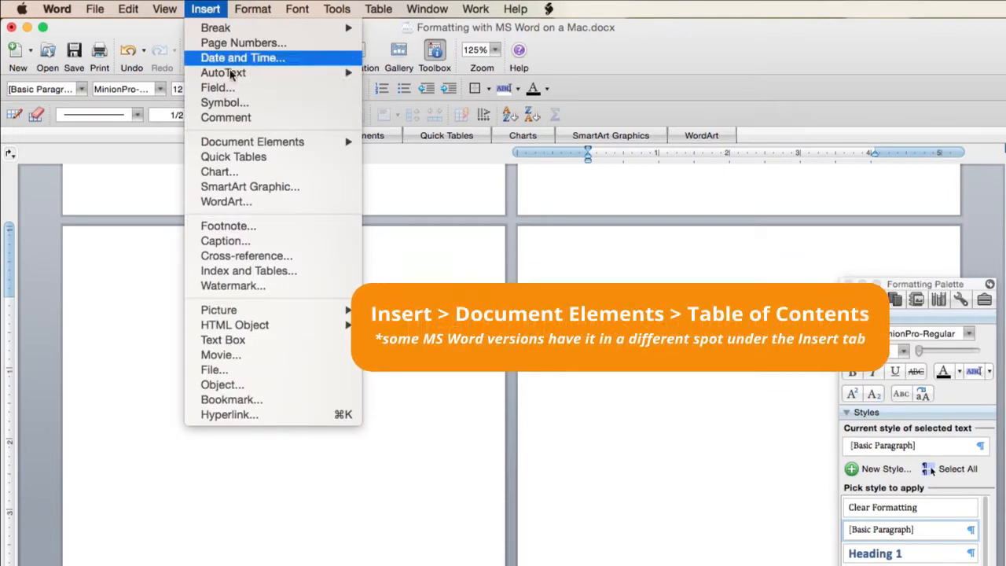
mouse_move(251, 141)
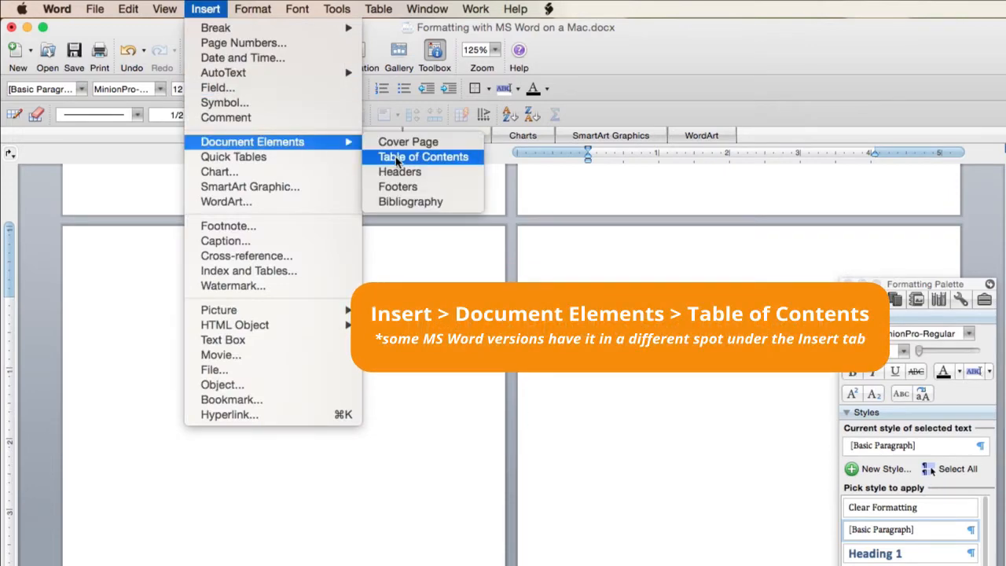
click(423, 157)
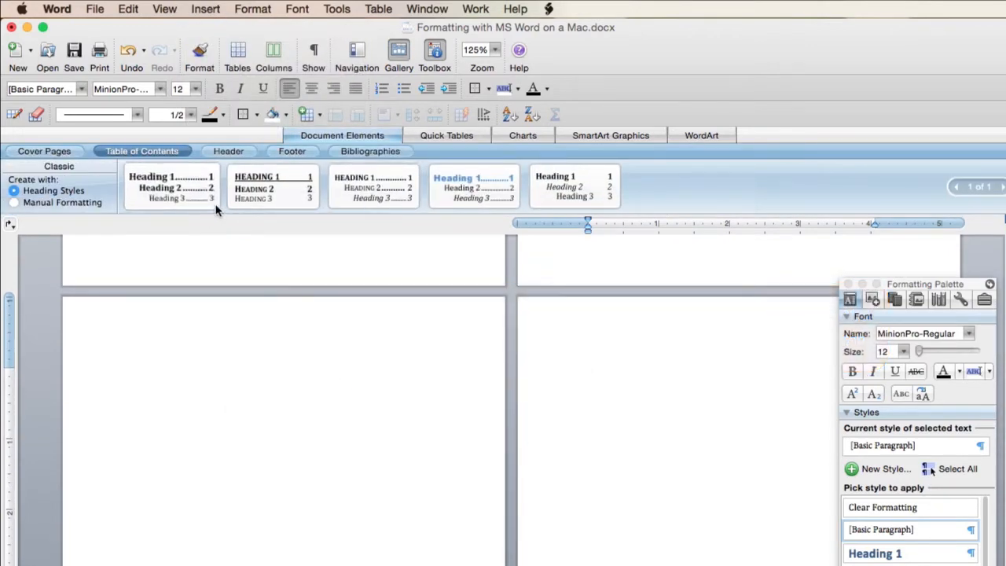
click(171, 187)
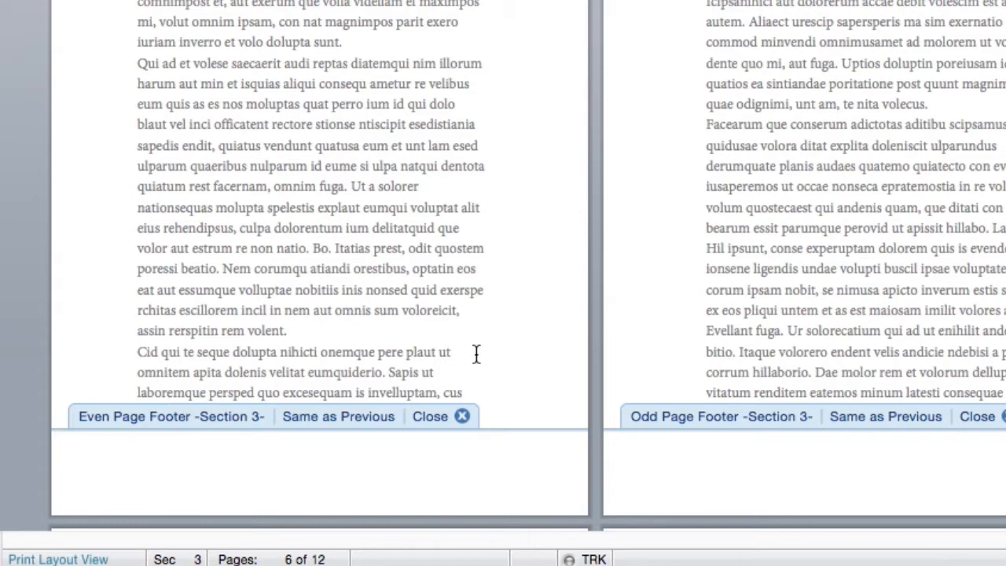
Edit section 3's even-page footer and open the Insert menu for page numbers.
click(135, 464)
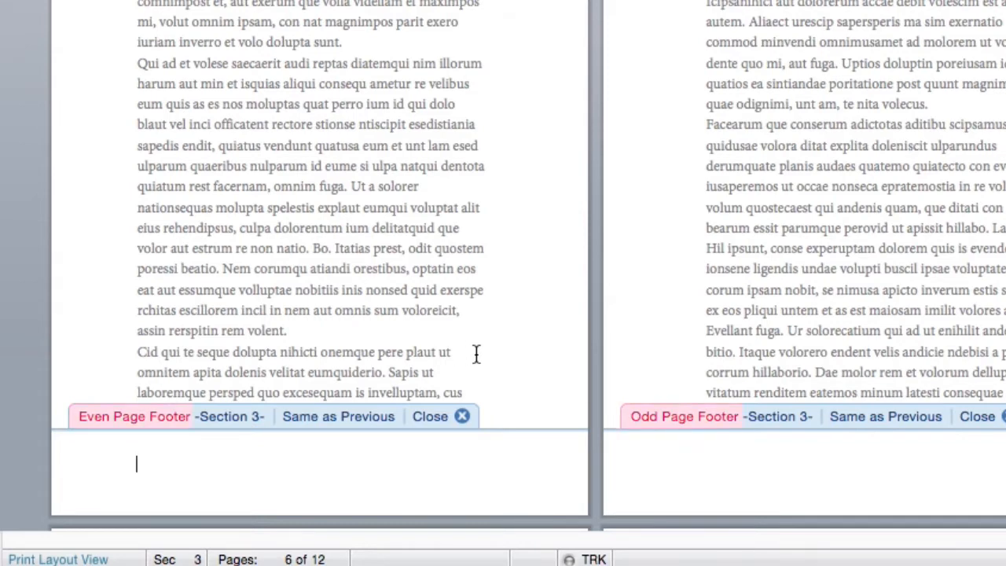
click(231, 8)
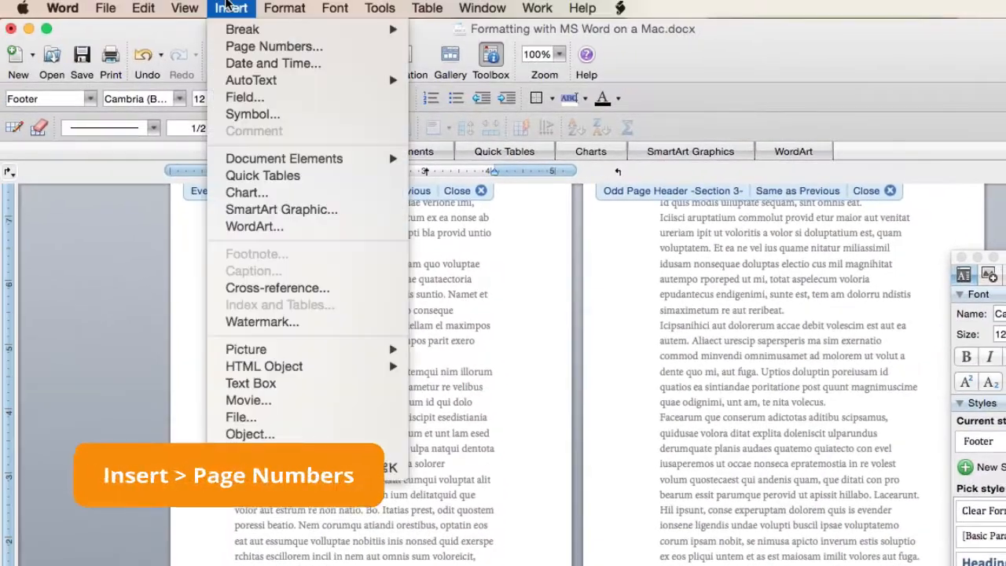
Insert page numbers centered at the bottom of every page.
click(273, 46)
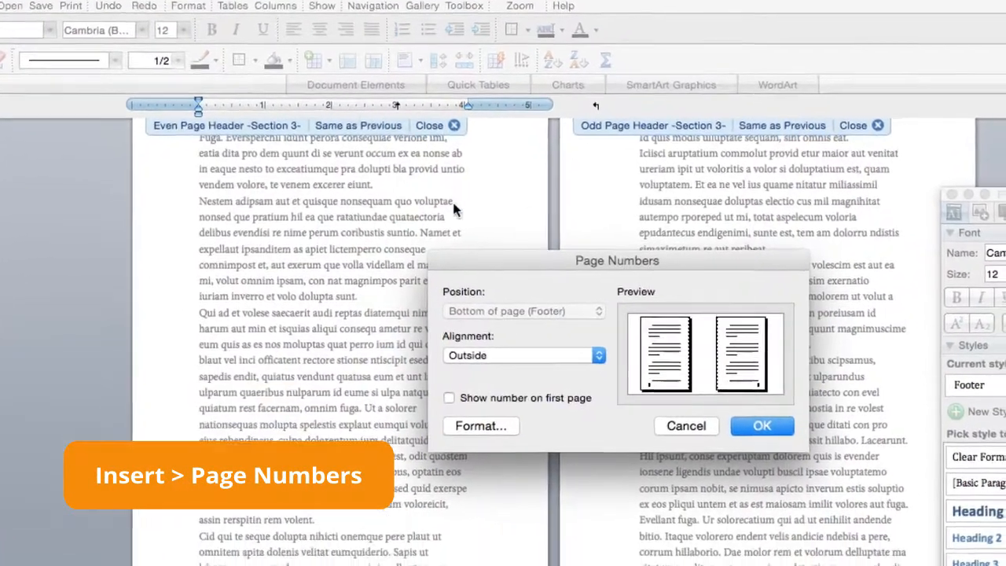
click(598, 355)
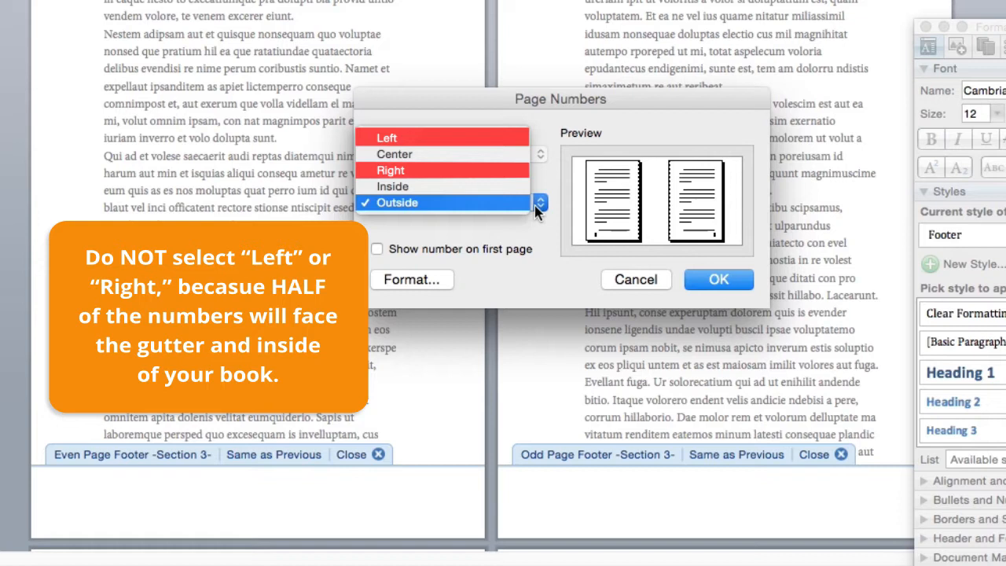
mouse_move(393, 186)
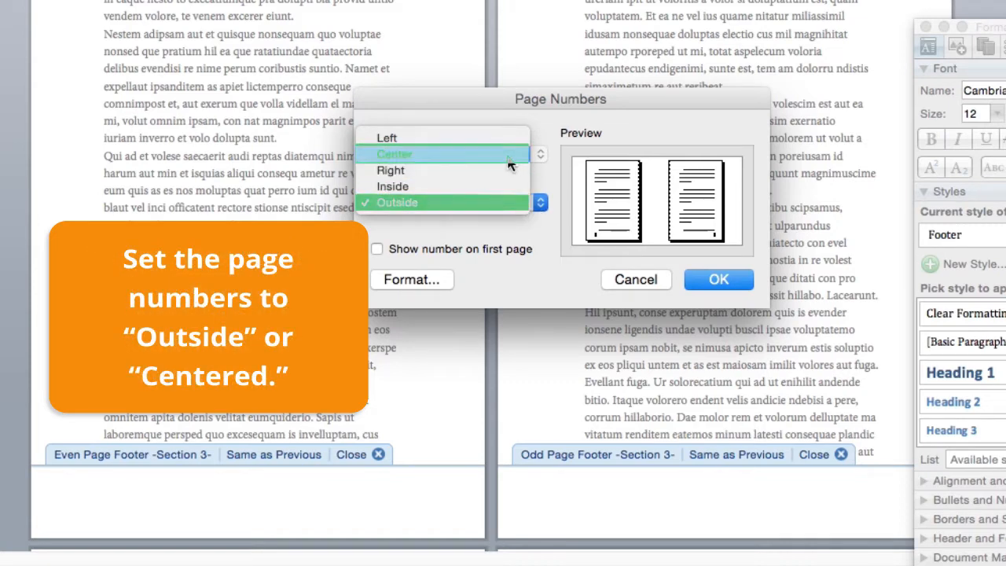
click(394, 154)
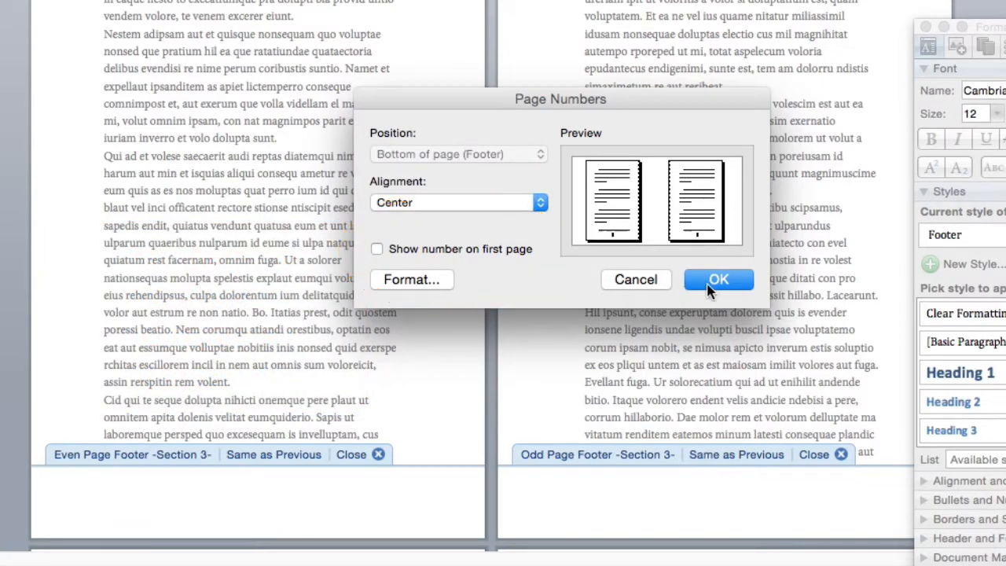
click(719, 279)
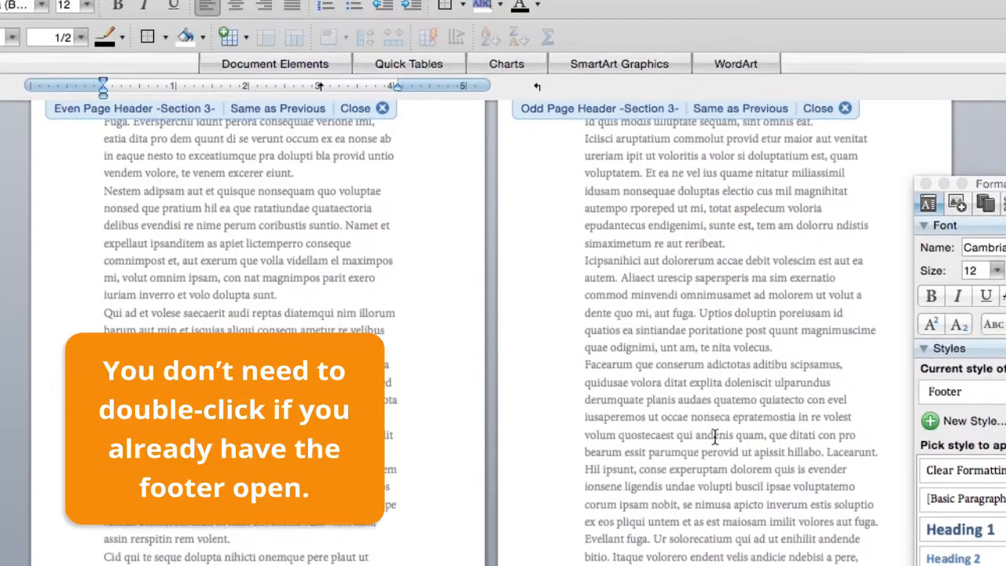
Type 'Author Name' into the even-page header.
scroll(up, 3)
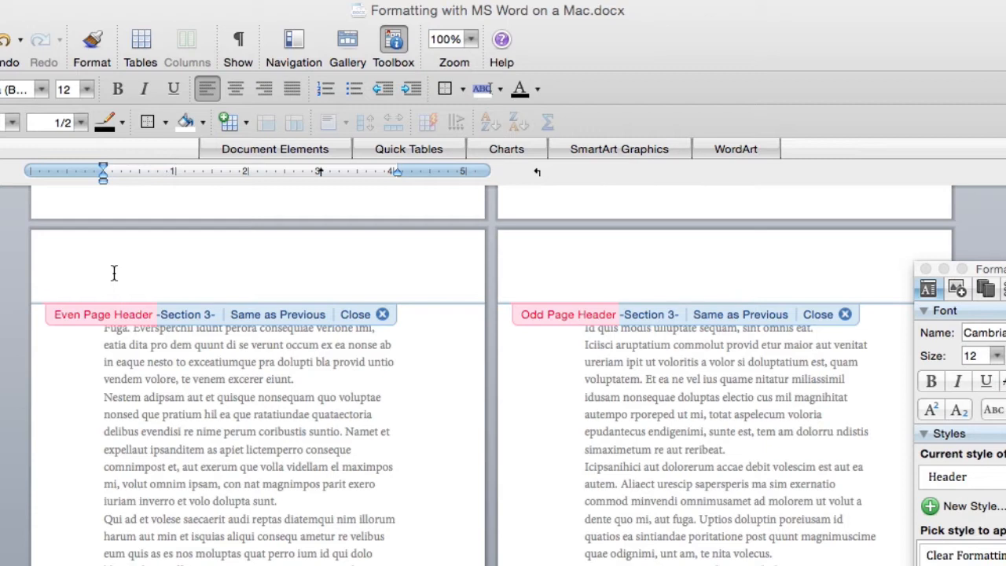
text(Author Name)
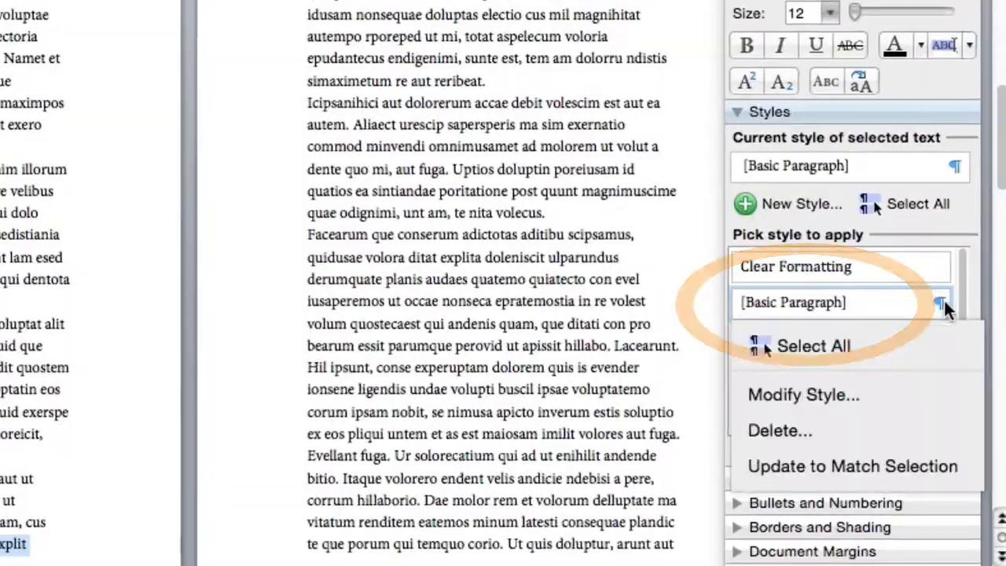
Modify the Basic Paragraph style to 1.5 line spacing with justified alignment.
click(802, 395)
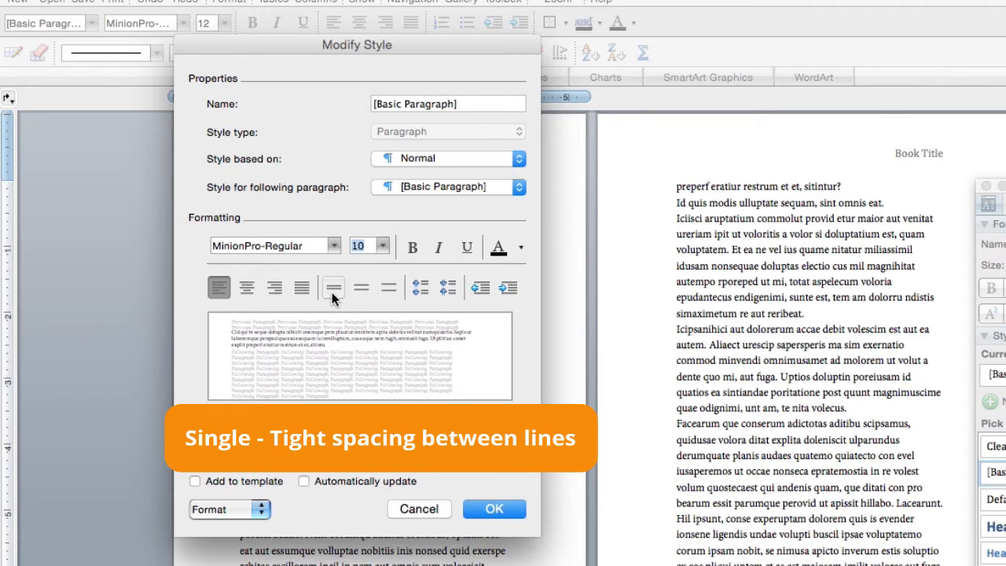
click(387, 287)
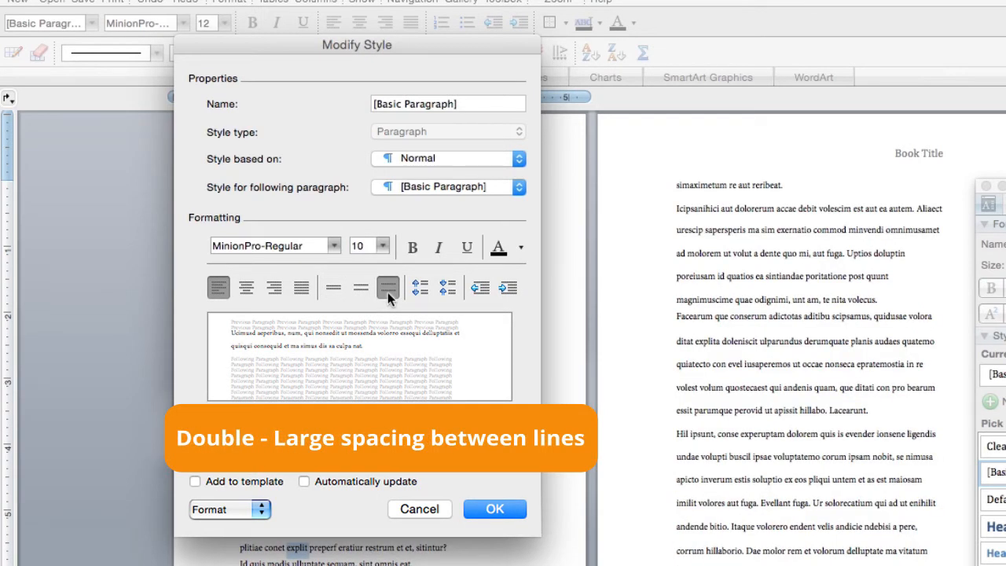
click(360, 287)
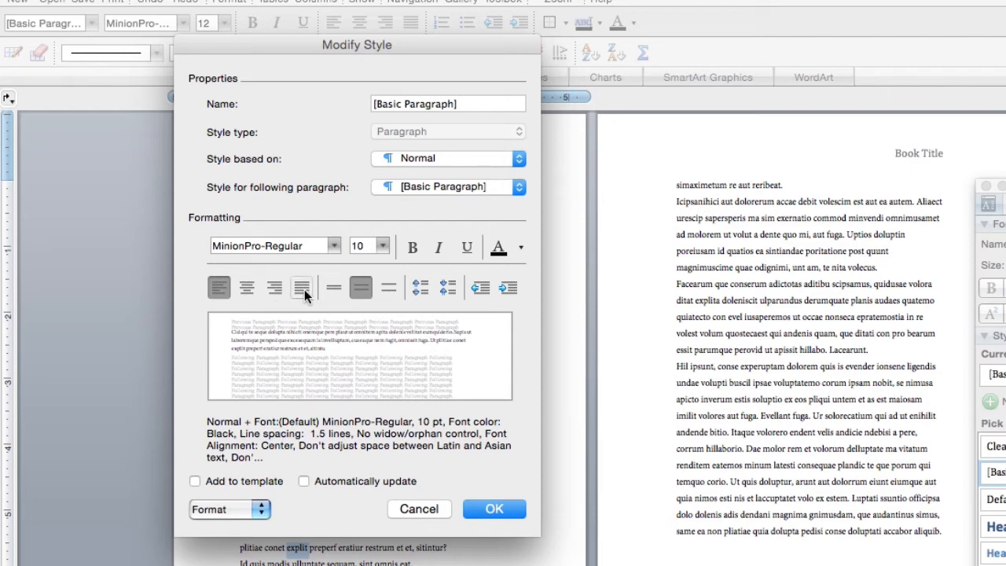
click(301, 287)
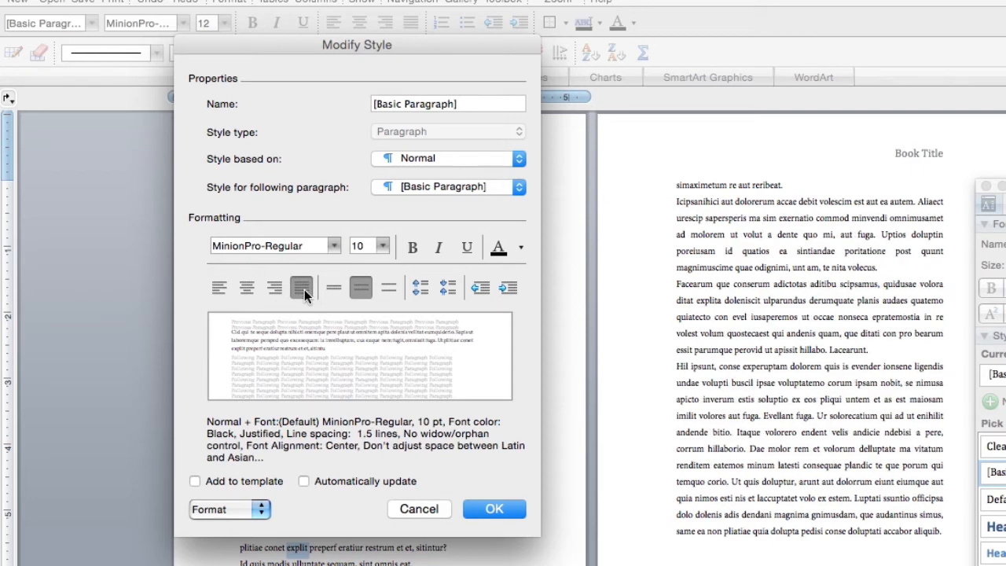